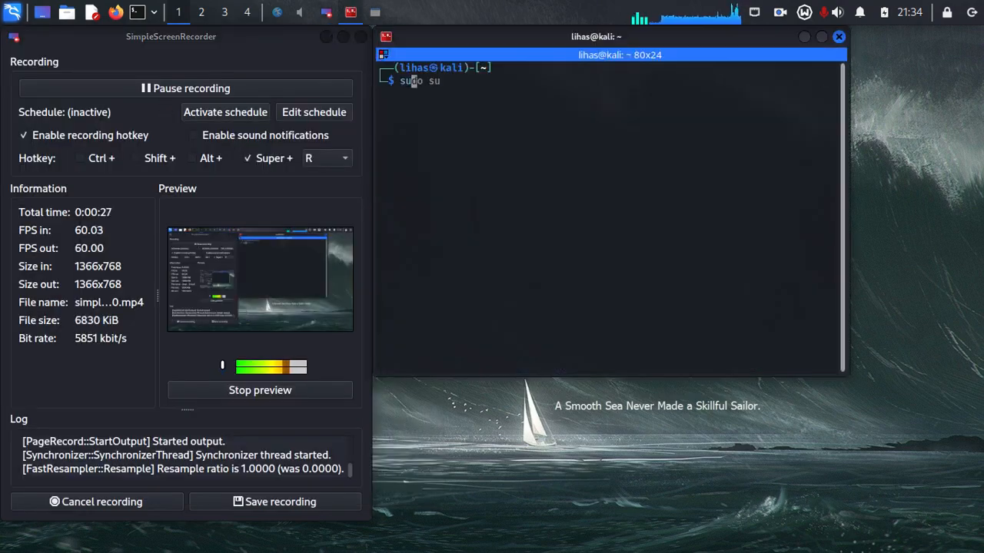
# Become root with sudo su and clear the terminal screen.
pyautogui.press('Return')
pyautogui.write('clear')
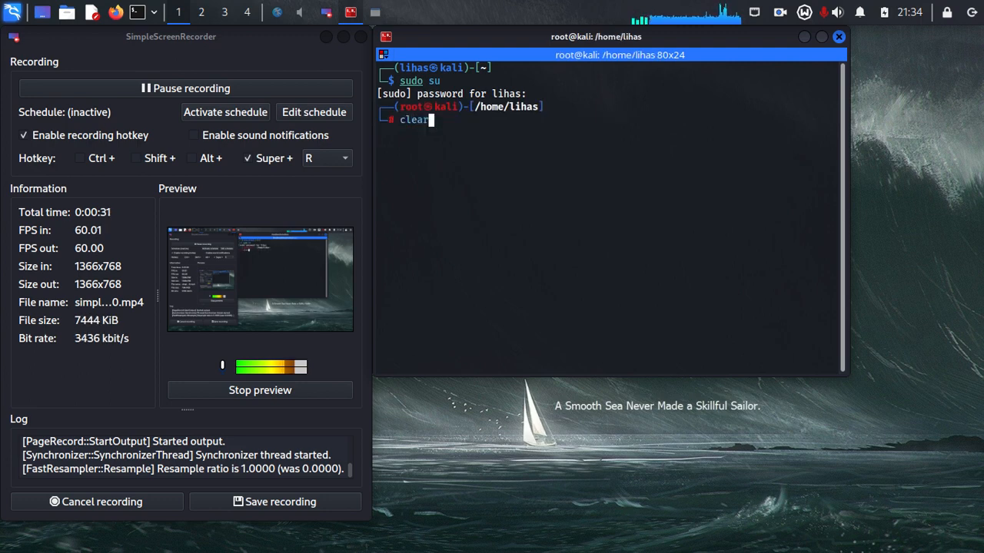
pyautogui.press('Return')
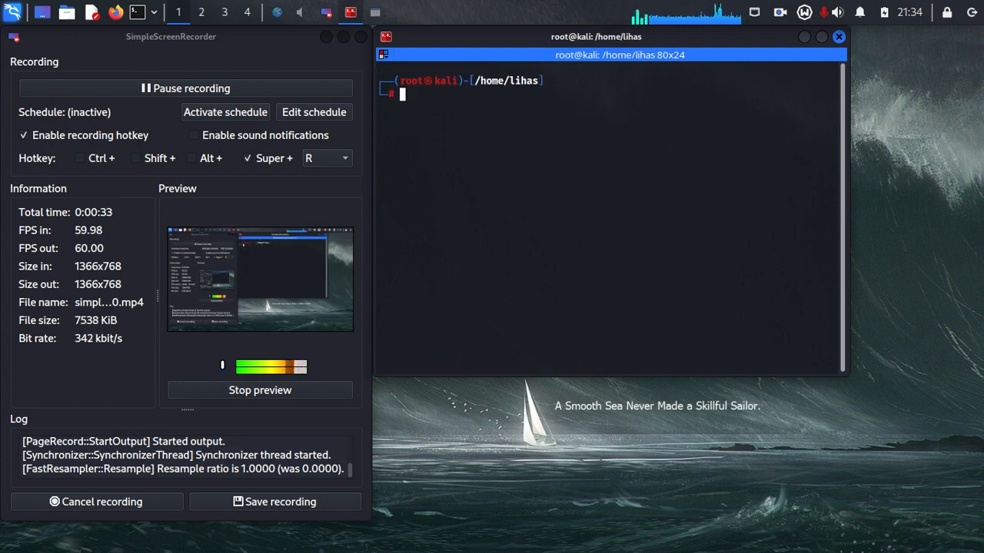
# Install the redshift package with apt-get install.
pyautogui.write('apt-get install build-essential')
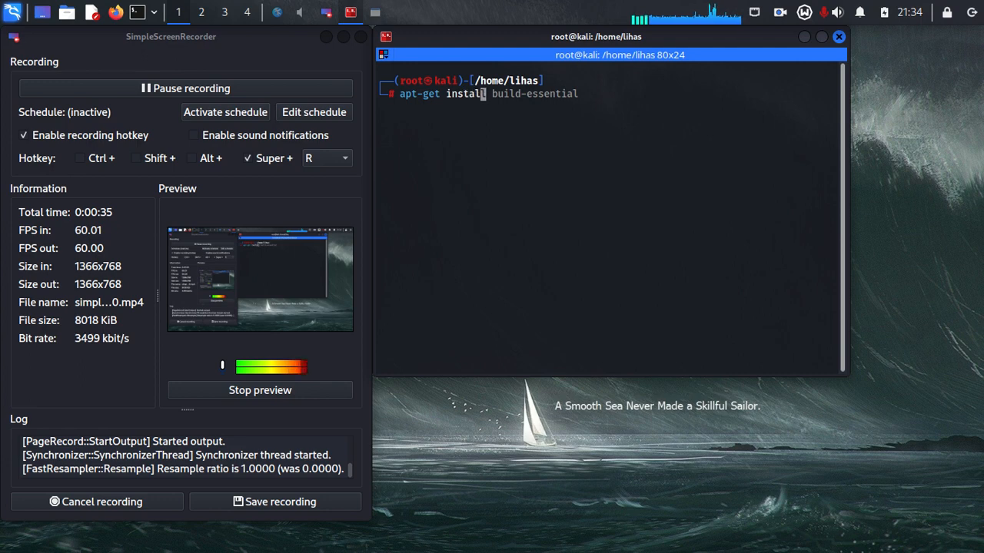
pyautogui.write('redshift')
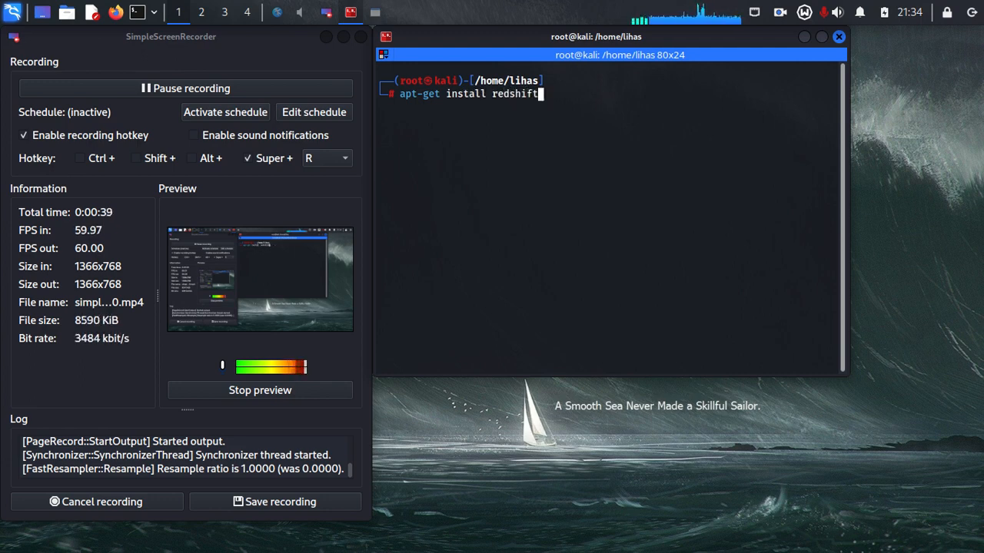
pyautogui.press('Return')
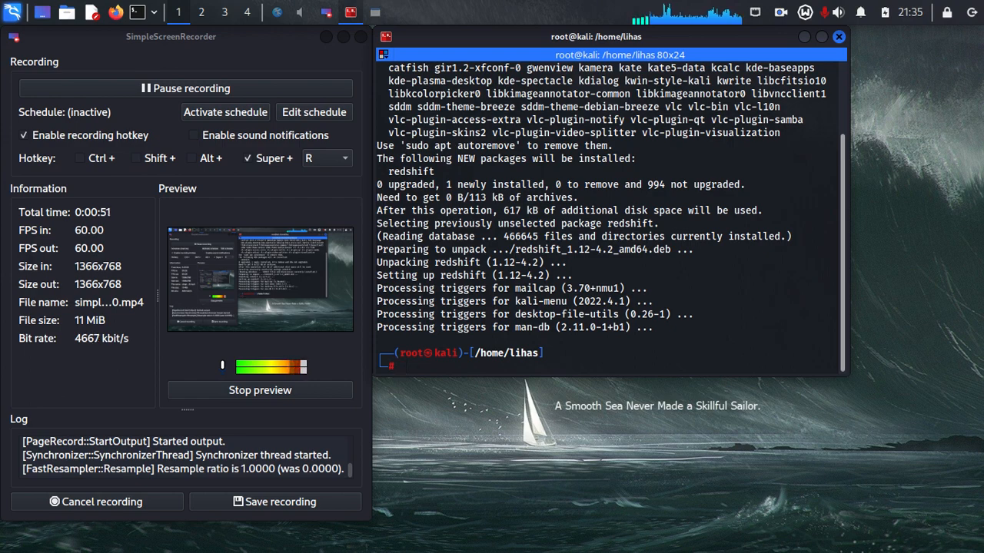
# Exit the root shell and run redshift -O 3200 as the regular user.
pyautogui.write('exit')
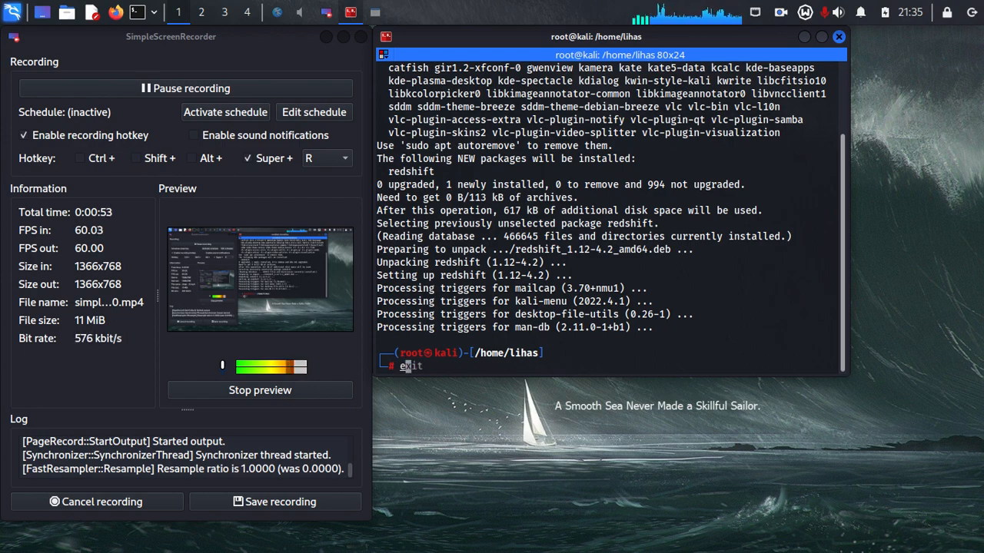
pyautogui.press('Return')
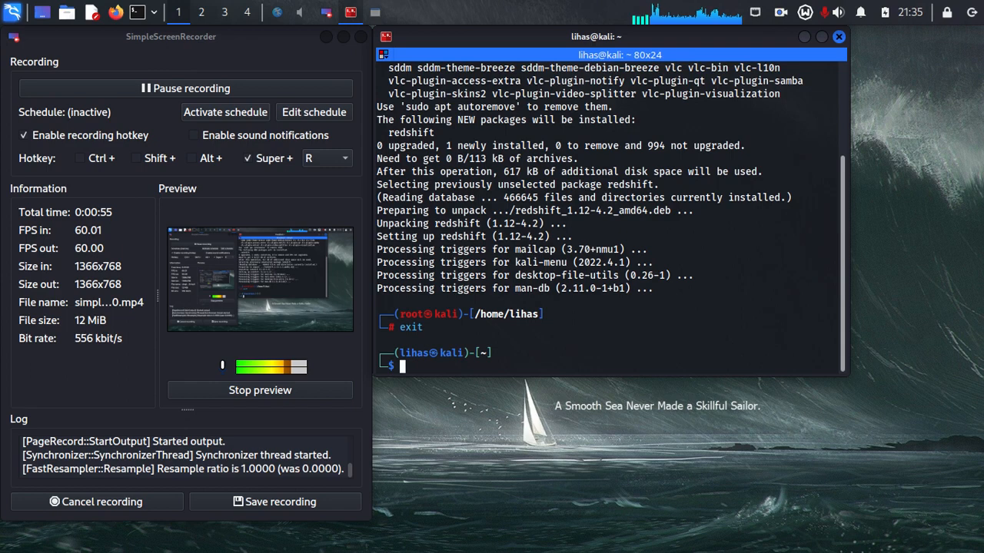
pyautogui.write('redshift -O 3200')
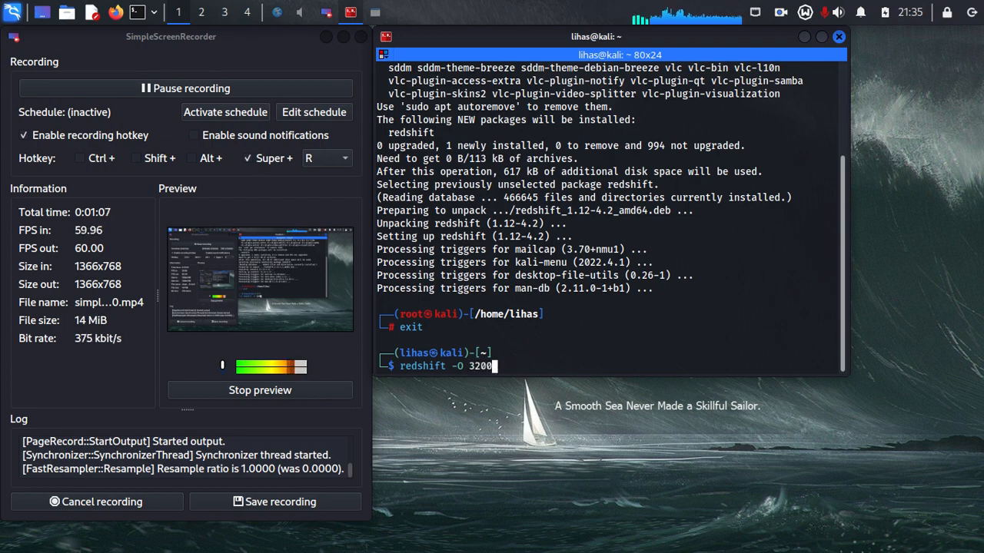
pyautogui.press('Return')
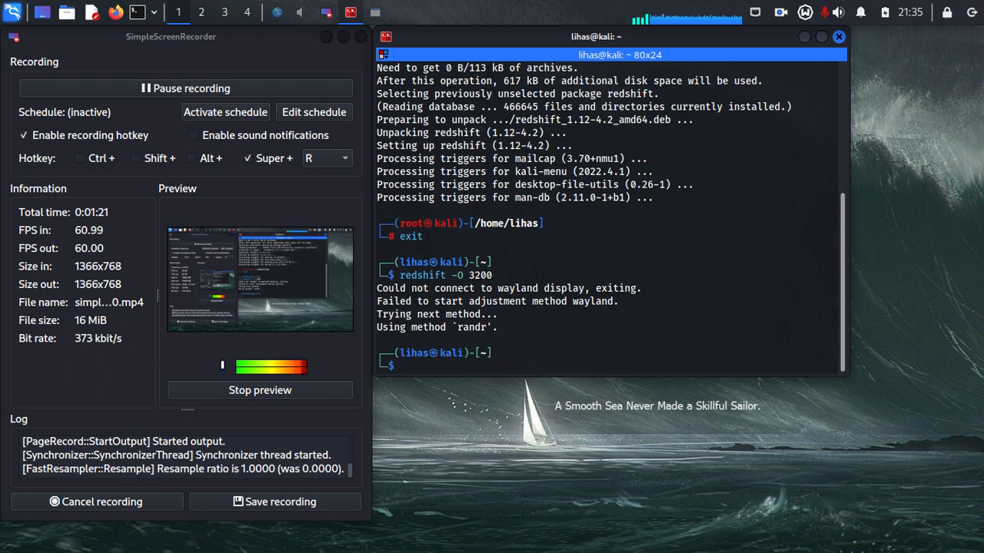
# Run redshift -x to reset the screen colour temperature.
pyautogui.write('redshift -O 3200')
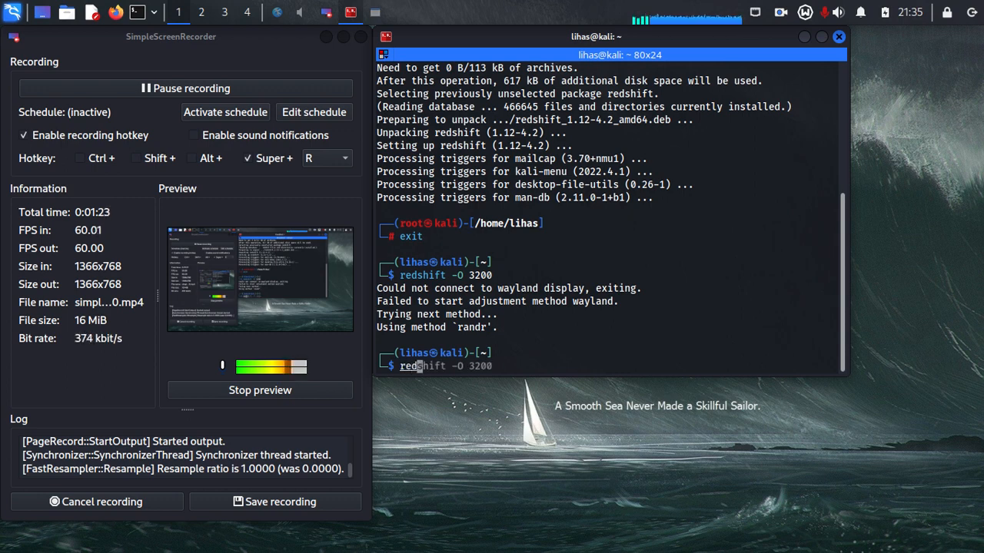
pyautogui.write('redshift -x')
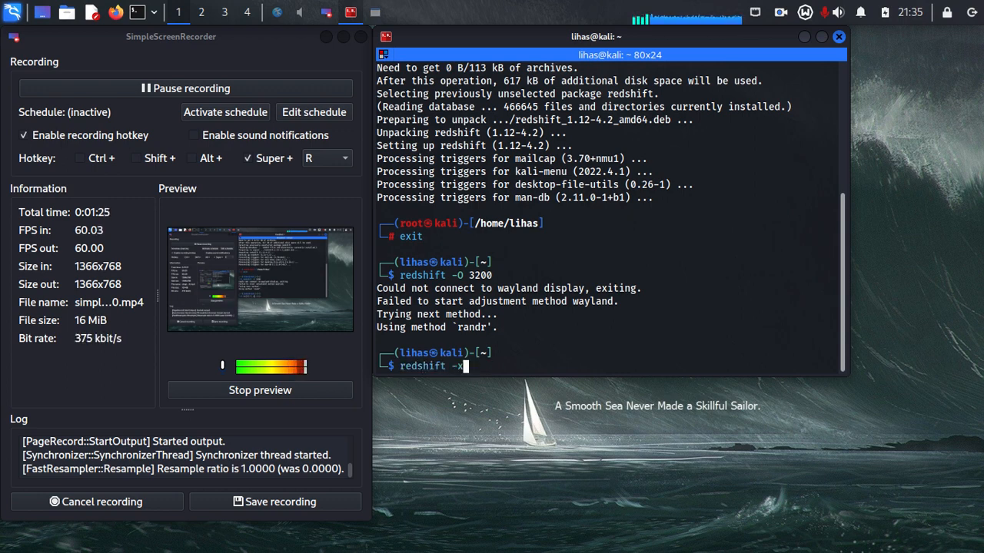
pyautogui.press('Return')
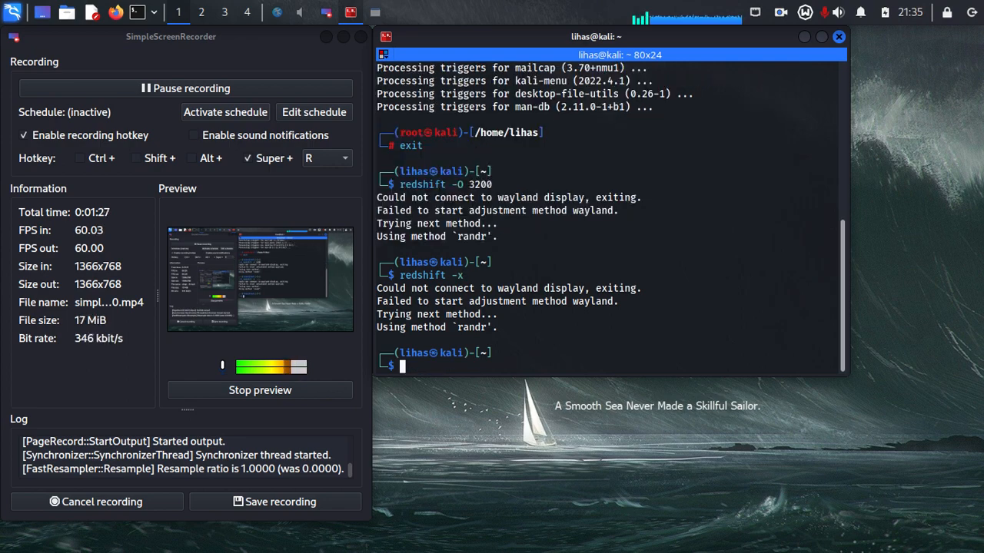